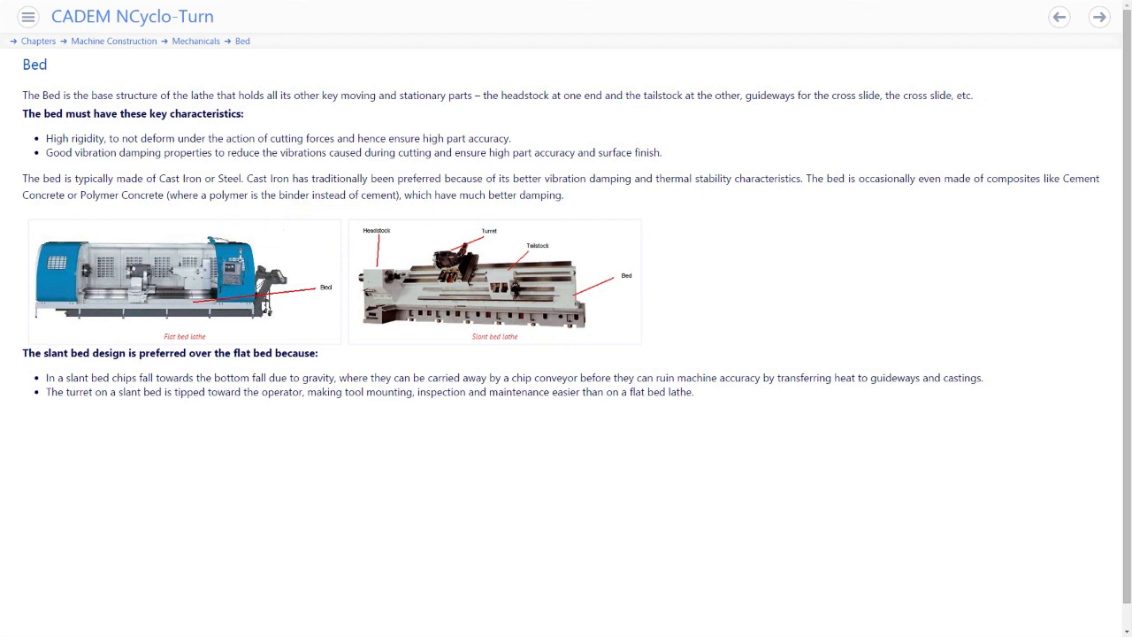
Enlarge the slant bed lathe picture, then advance to the Guideways lesson page
{"action": "left_click", "coordinate": [496, 281]}
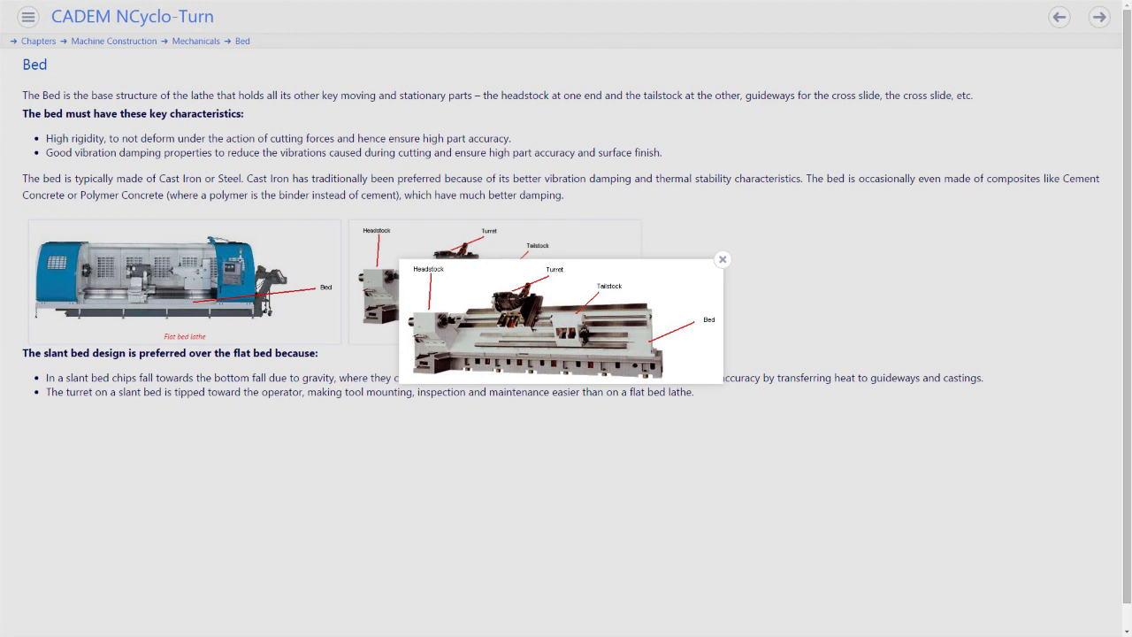
{"action": "left_click", "coordinate": [1099, 18]}
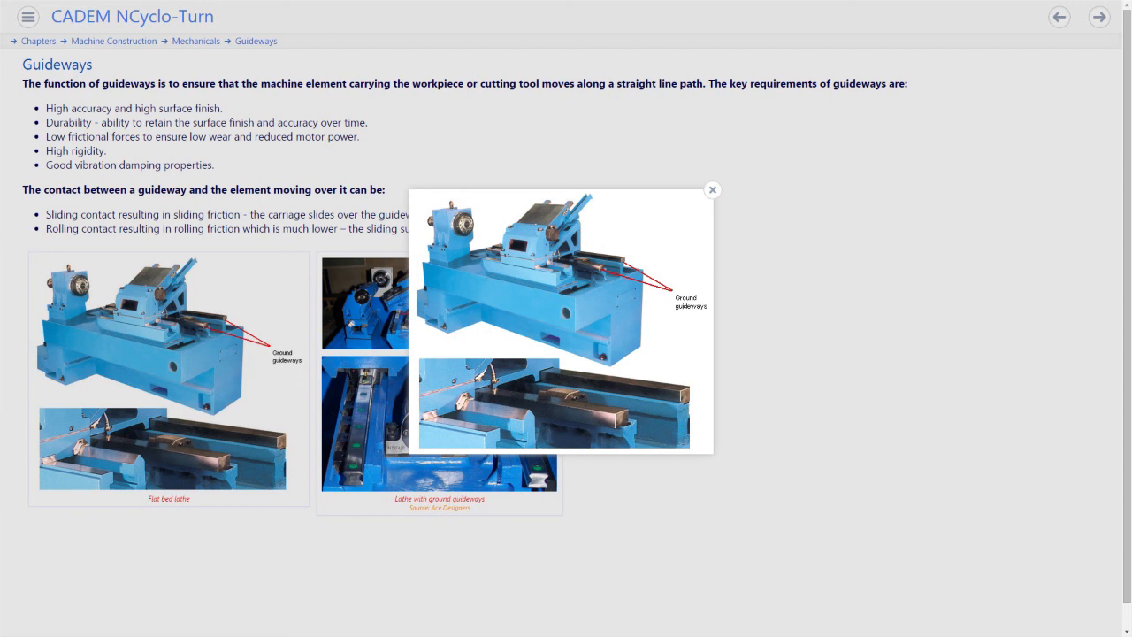
Advance through the LM Guide page to the Ball screws lesson under Mechanicals
{"action": "left_click", "coordinate": [1099, 18]}
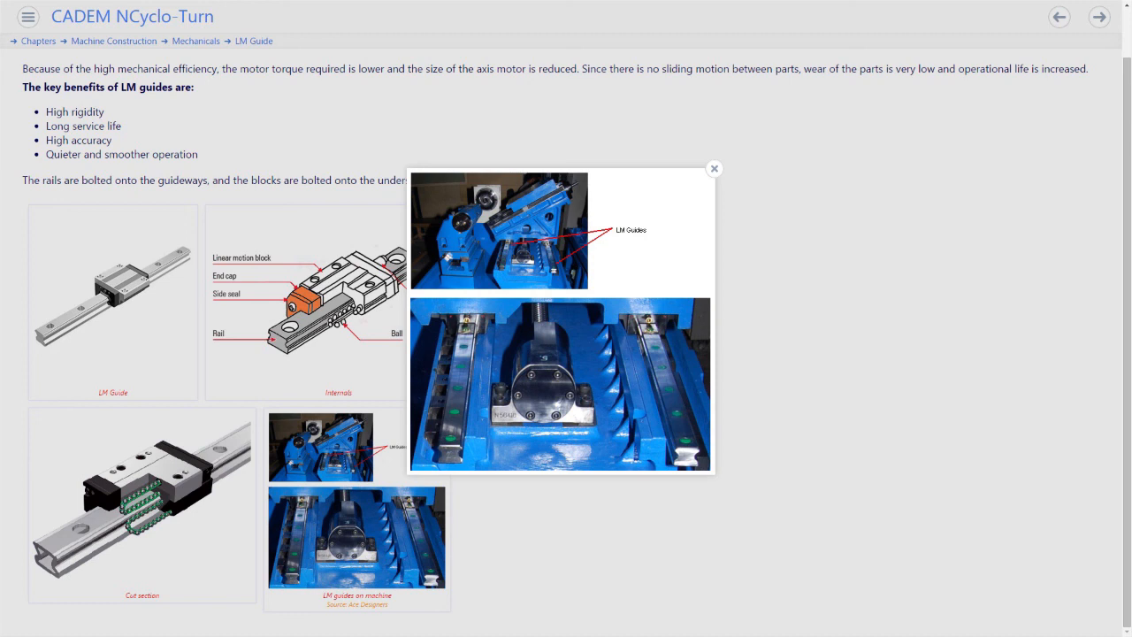
{"action": "left_click", "coordinate": [1099, 17]}
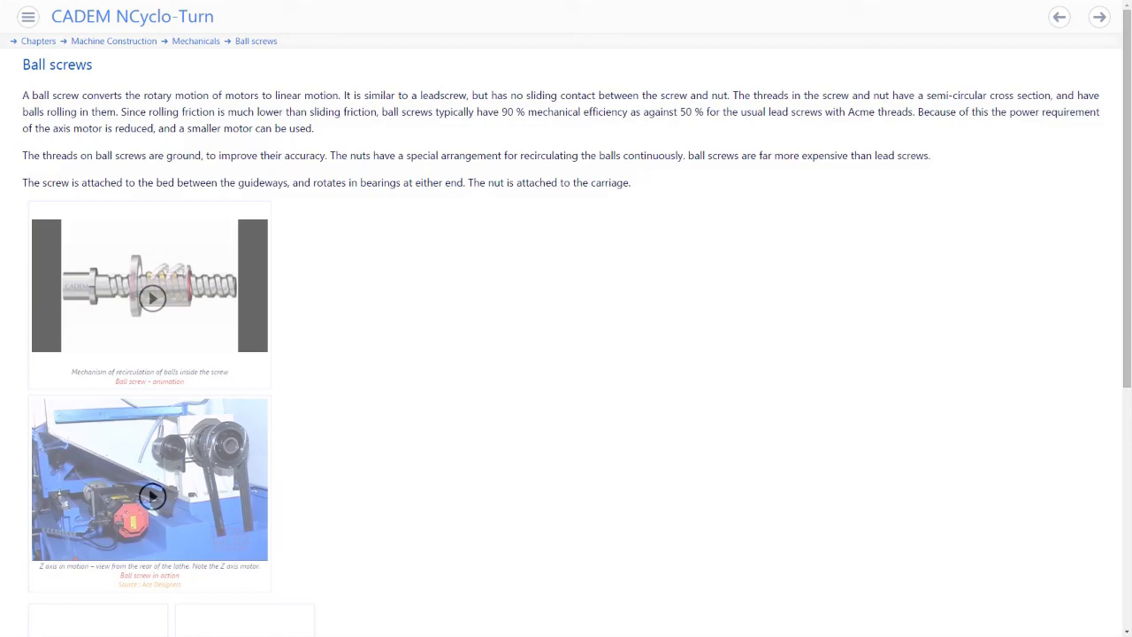
{"action": "left_click", "coordinate": [142, 522]}
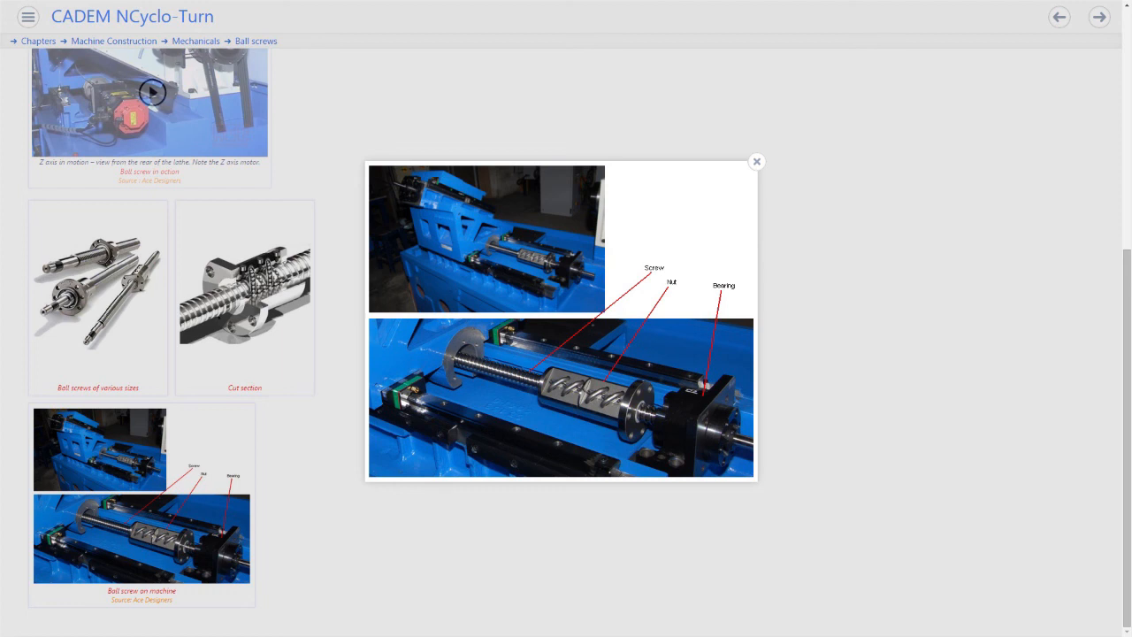
{"action": "left_click", "coordinate": [757, 161]}
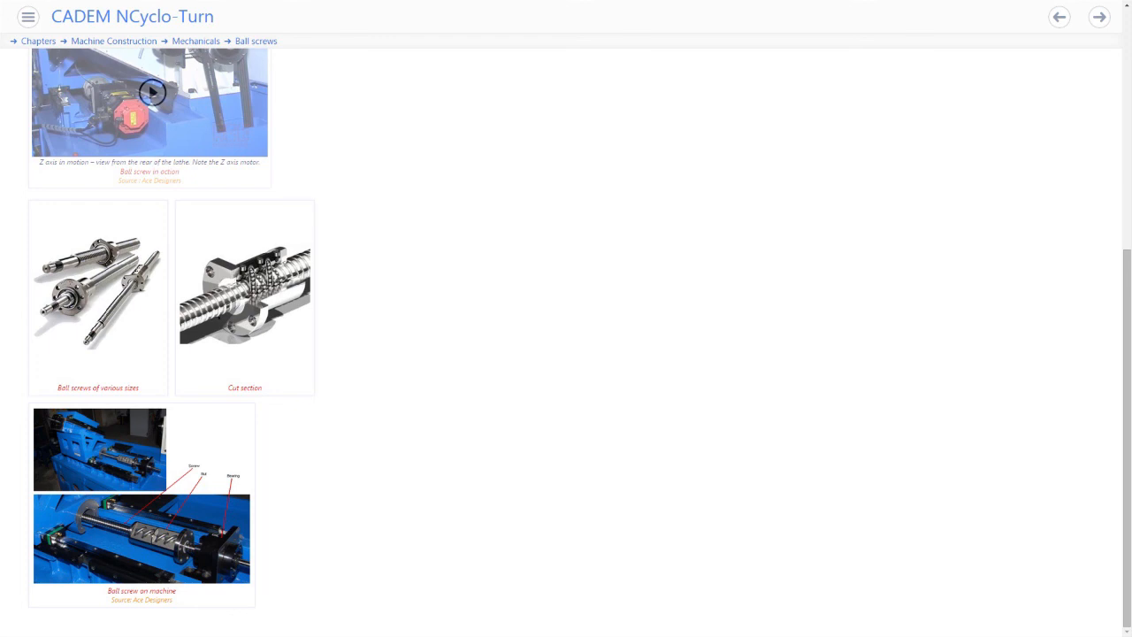
Advance to the Chuck lesson page with its chuck pictures
{"action": "left_click", "coordinate": [1099, 18]}
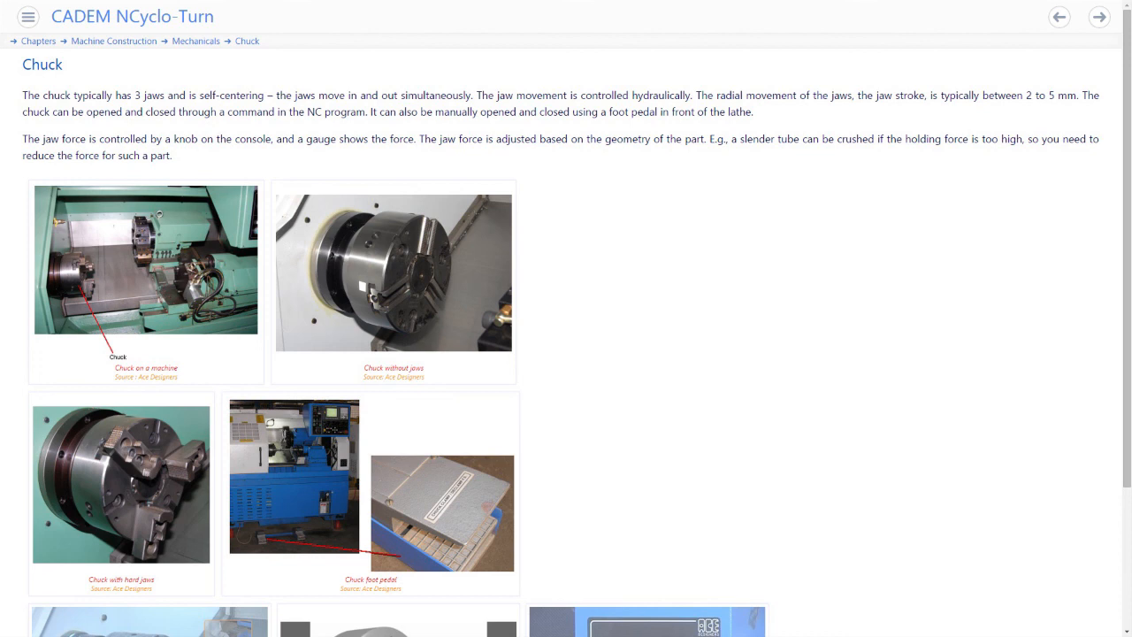
Advance through the Tailstock page to the Electricals Control system lesson
{"action": "left_click", "coordinate": [1098, 18]}
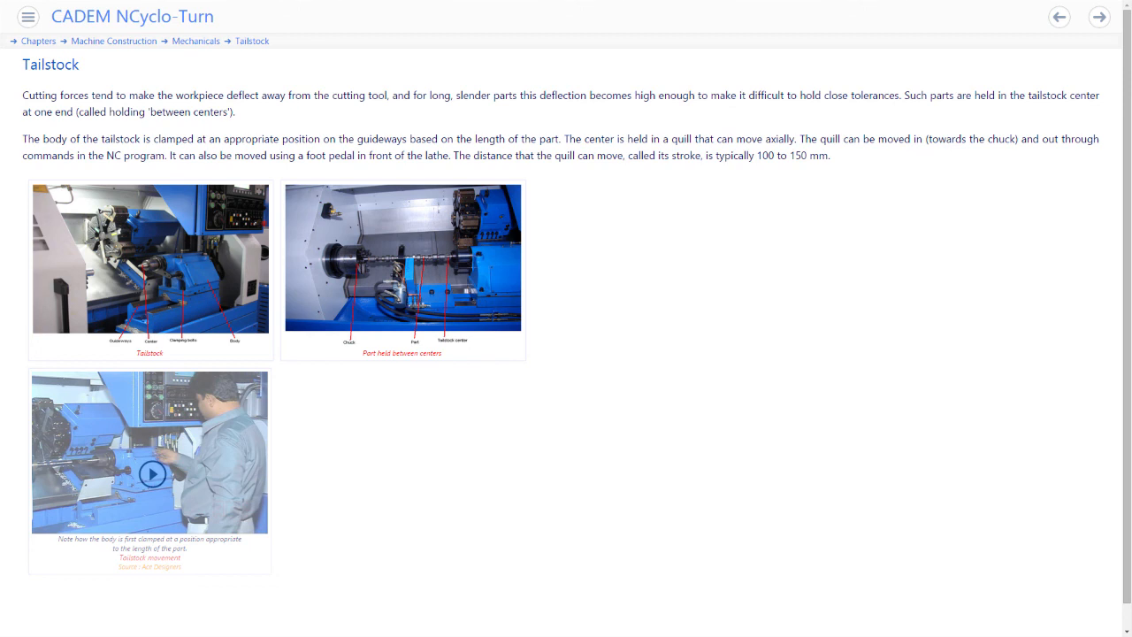
{"action": "left_click", "coordinate": [149, 258]}
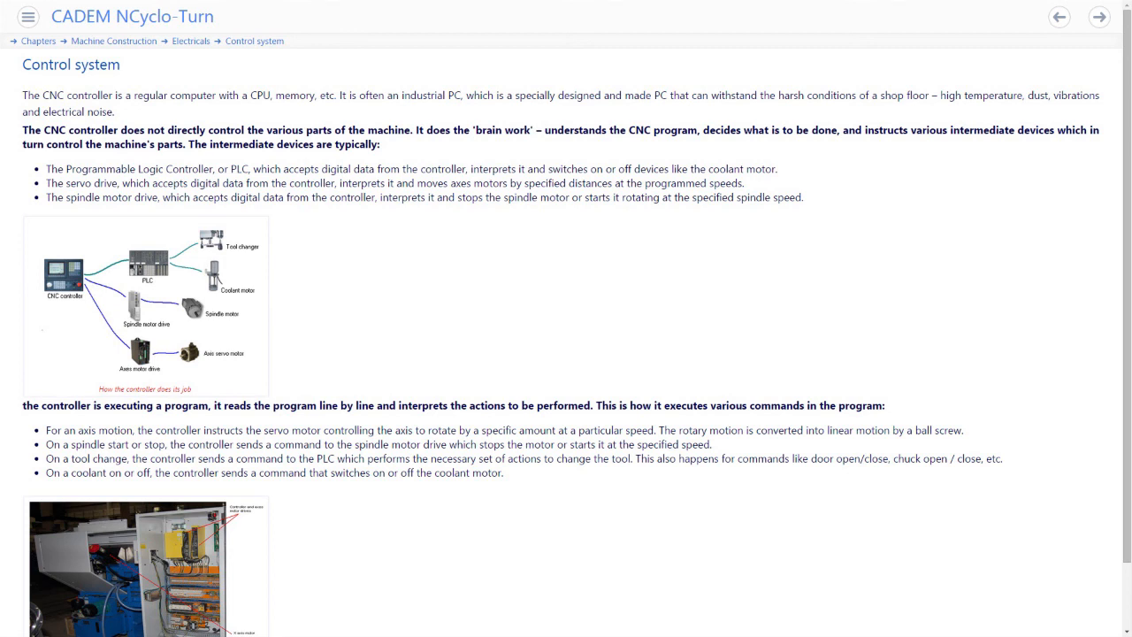
Enlarge the Electrical panel picture on the Control system lesson
{"action": "left_click", "coordinate": [146, 306]}
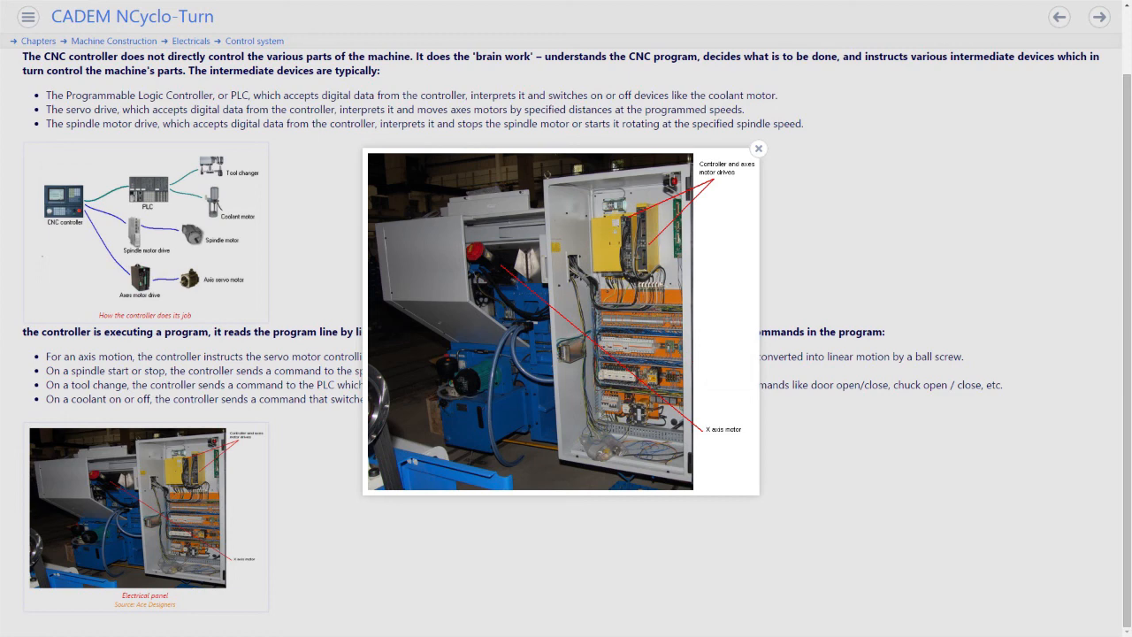
Advance to the Operator console lesson and enlarge its Typical console picture
{"action": "left_click", "coordinate": [1100, 18]}
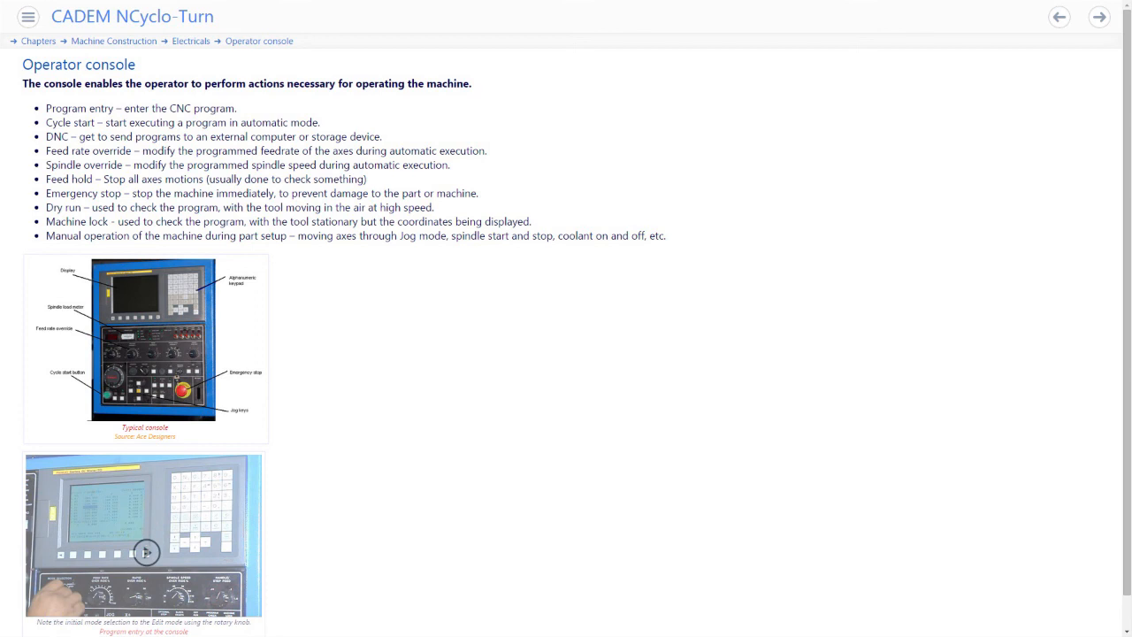
{"action": "left_click", "coordinate": [145, 340]}
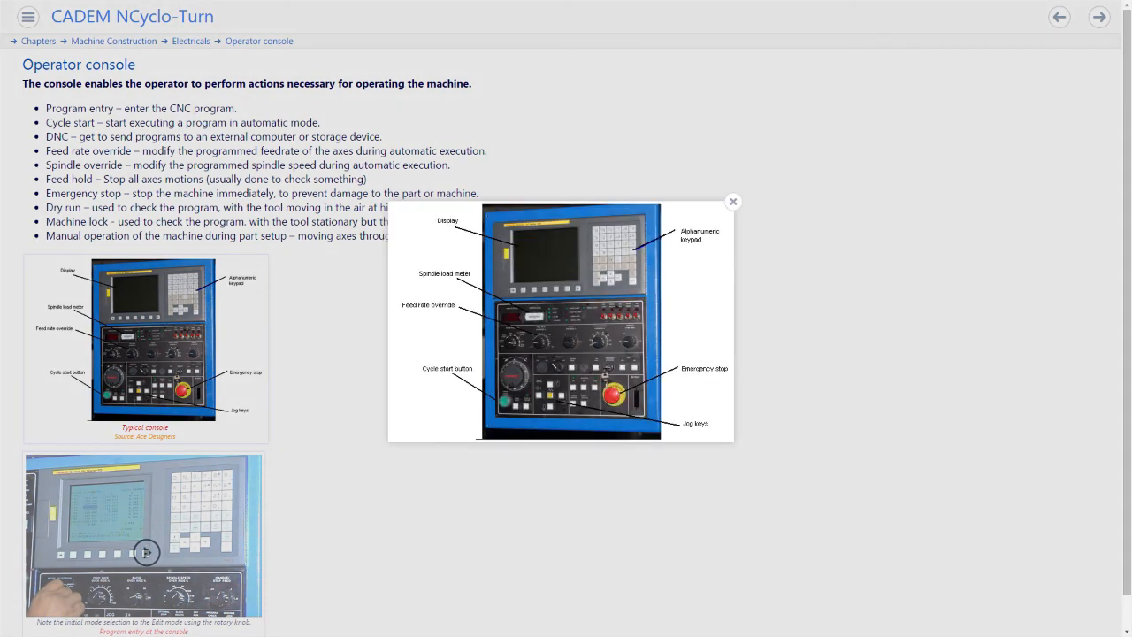